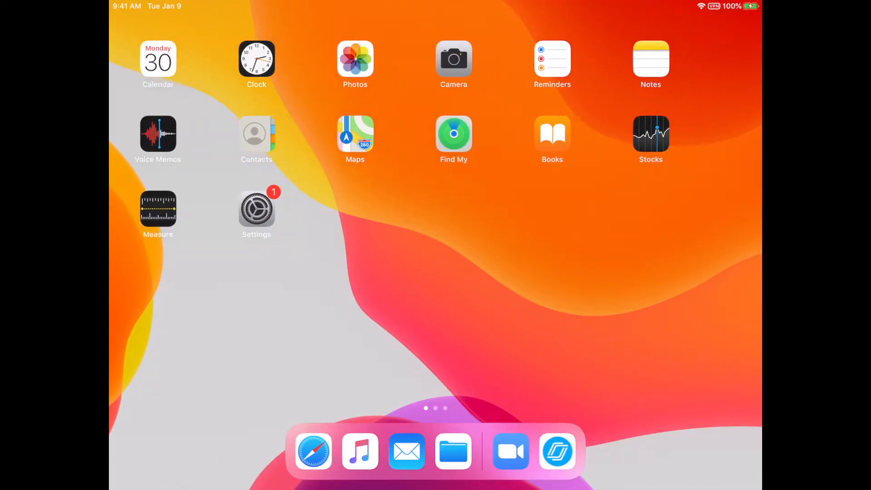
# Open the district App Catalog to reach the AIRSecureTest details page
pyautogui.click(313, 451)
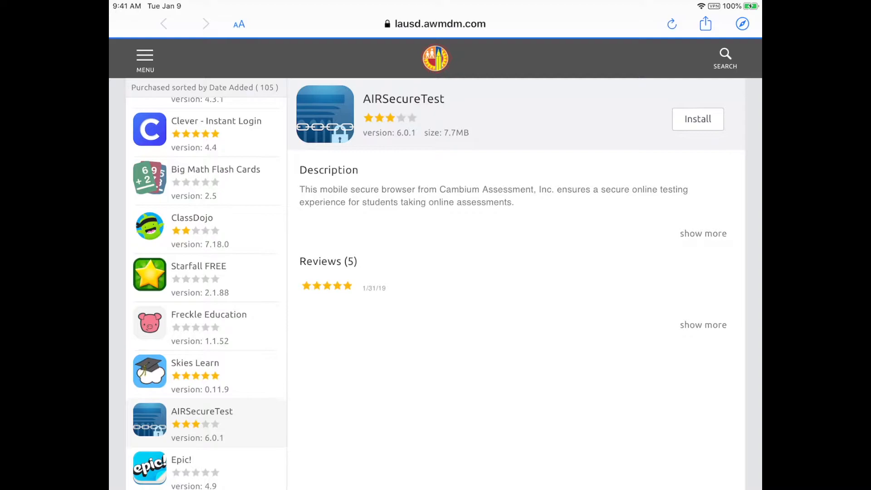
pyautogui.click(697, 119)
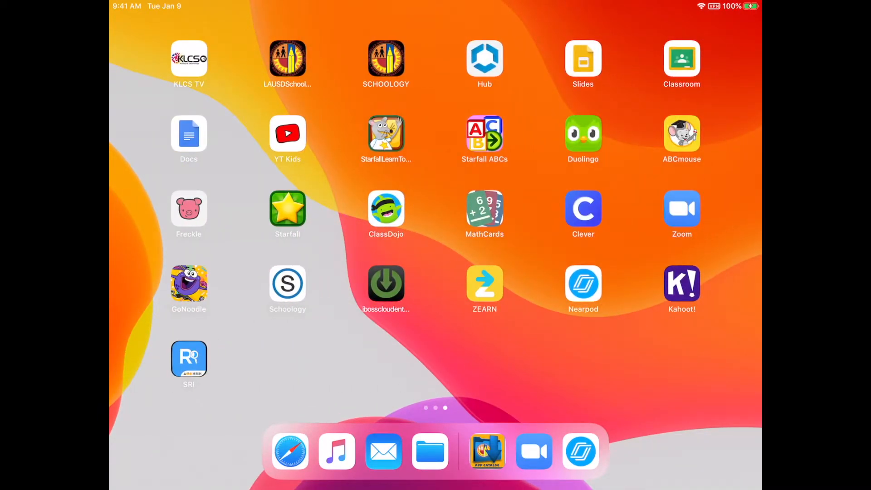
# Swipe the Home Screen pages over to find the AIRSecureTest app icon
pyautogui.hscroll(-3)
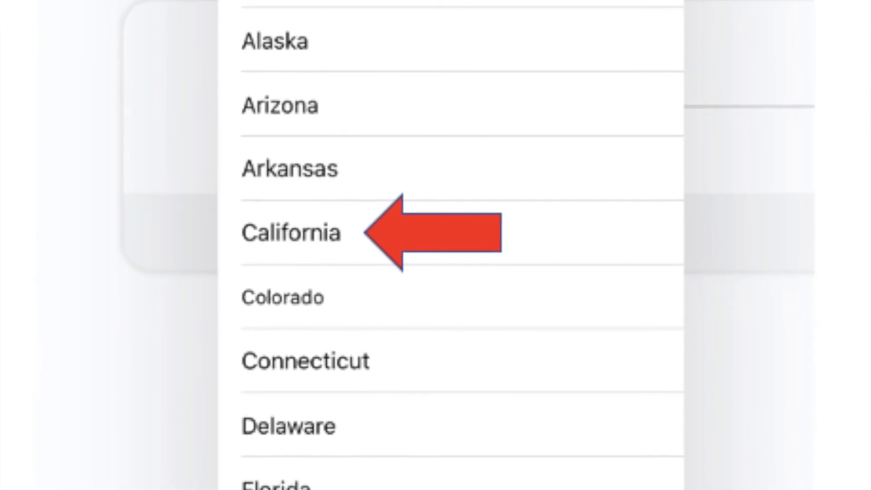
# Select California with the California Assessment System program and confirm
pyautogui.click(292, 233)
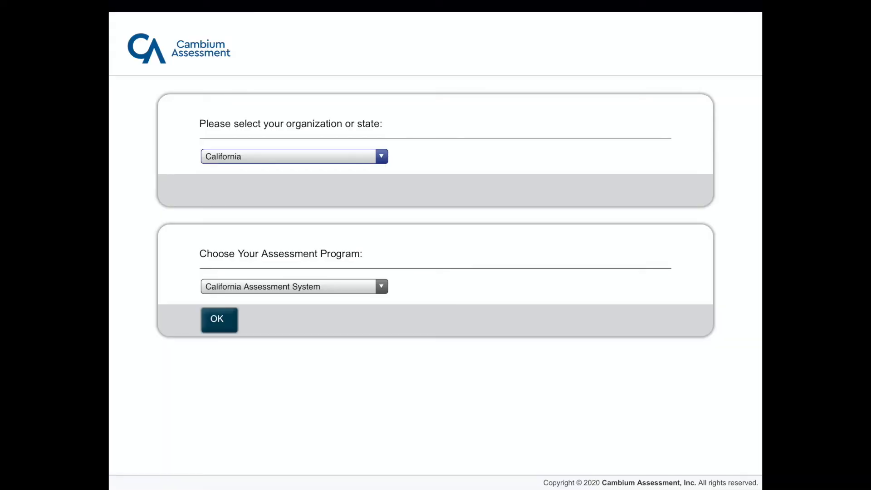
pyautogui.click(218, 318)
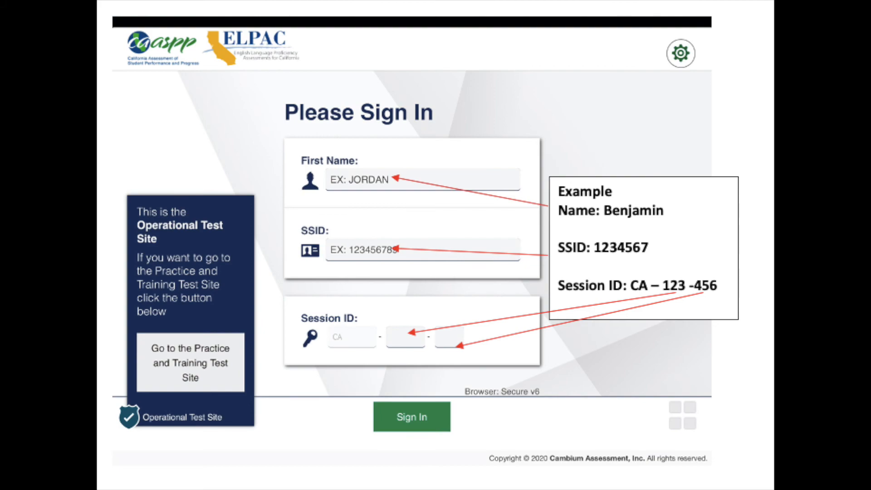